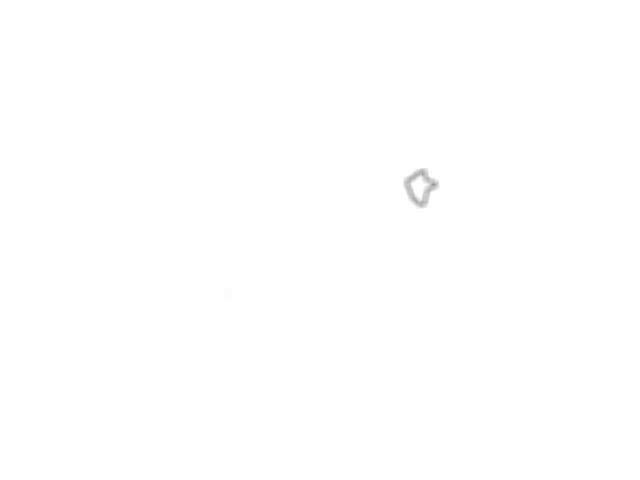
mouse_move(125, 205)
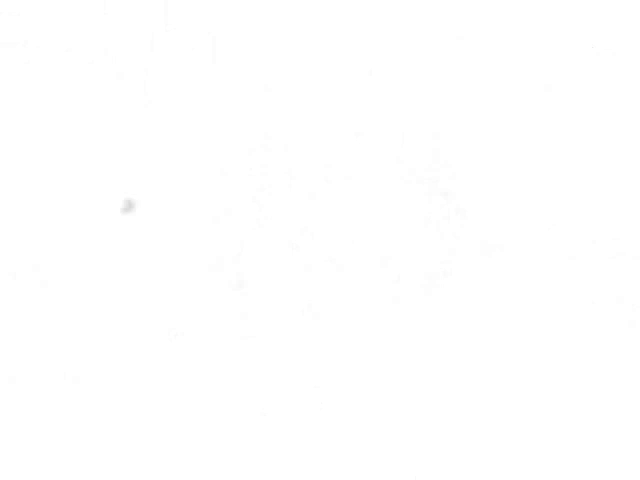